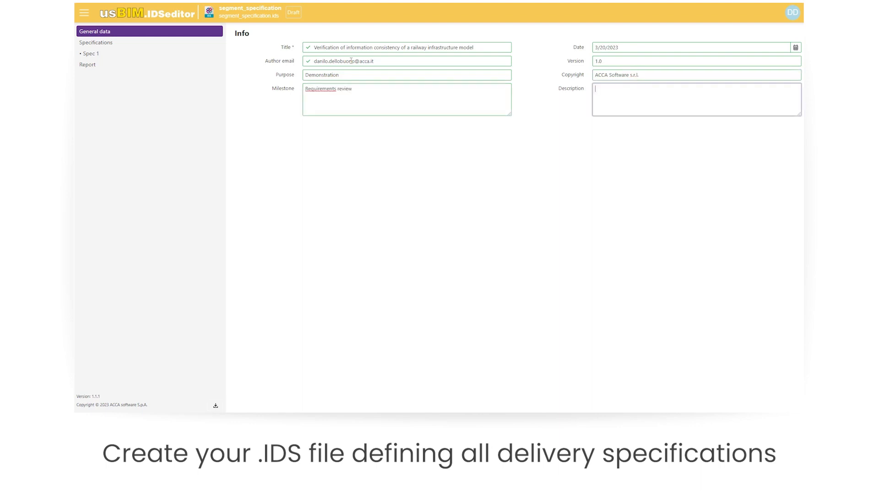
Describe the IDS as a sample specification demonstrating usBIM.IDSeditor and add the first specification.
type("This is a sample specification for demonstration purpose about usBIM.IDSeditor")
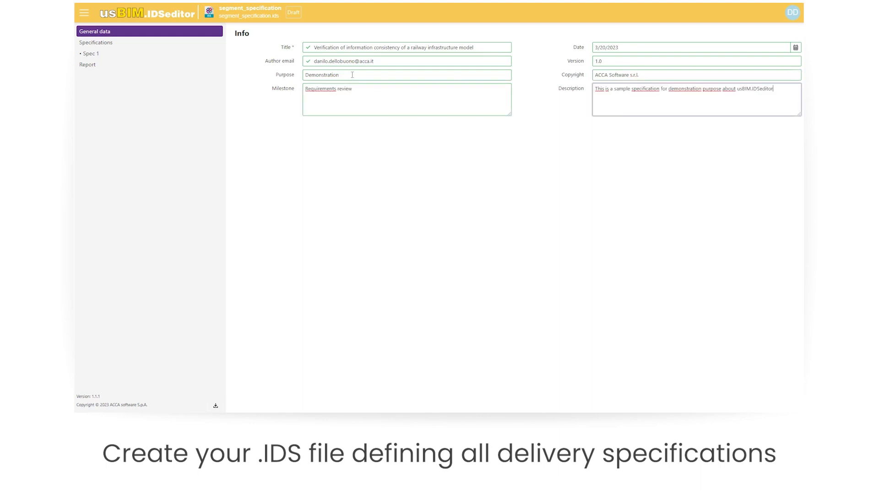
left_click(90, 53)
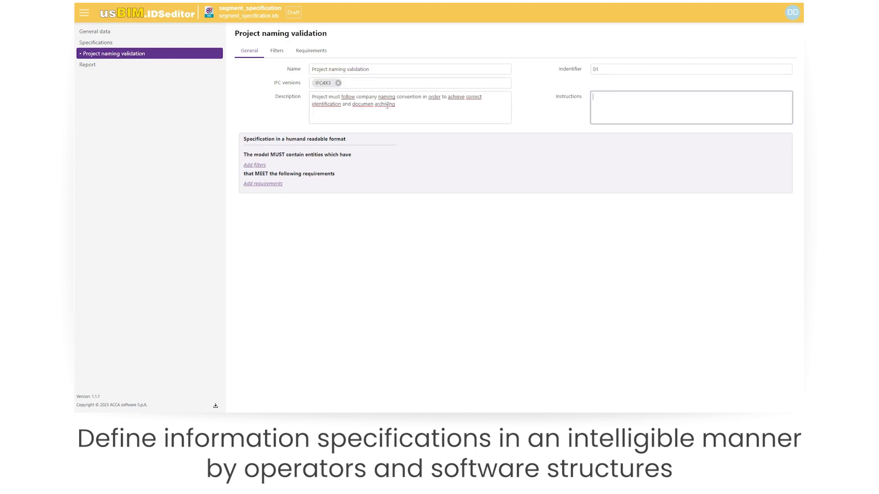
Filter the Project naming validation specification on IFC class IFCPROJECT.
left_click(276, 51)
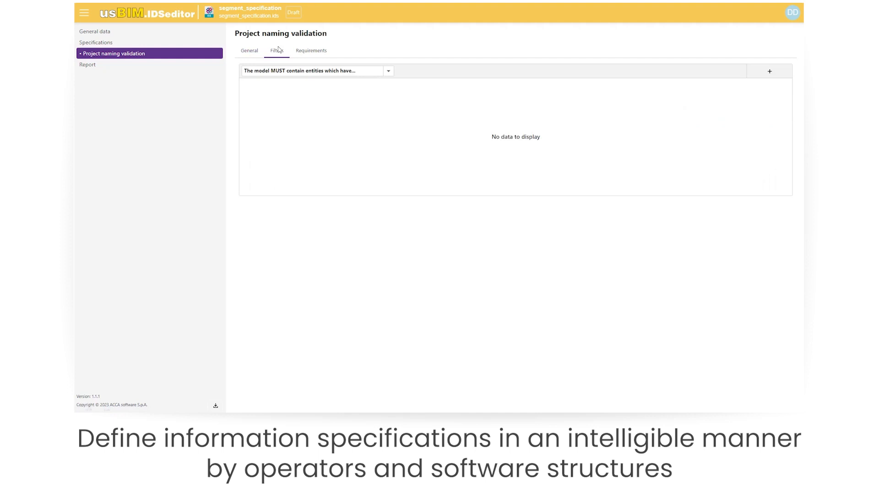
left_click(768, 71)
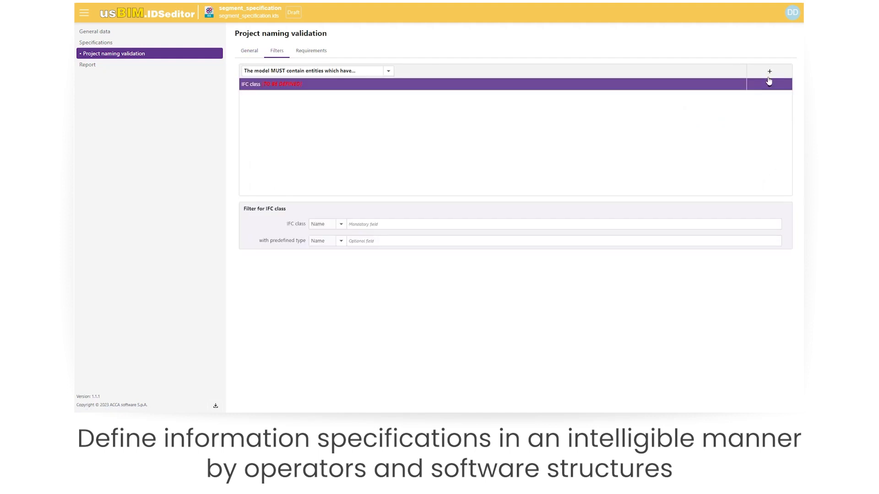
type("IFCPROJECT")
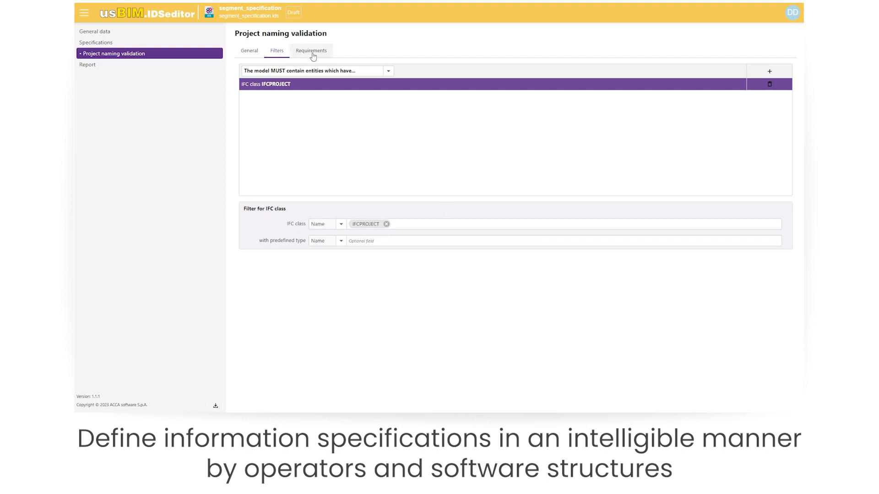
Require the filtered IFCPROJECT entities to have the Name attribute.
left_click(310, 51)
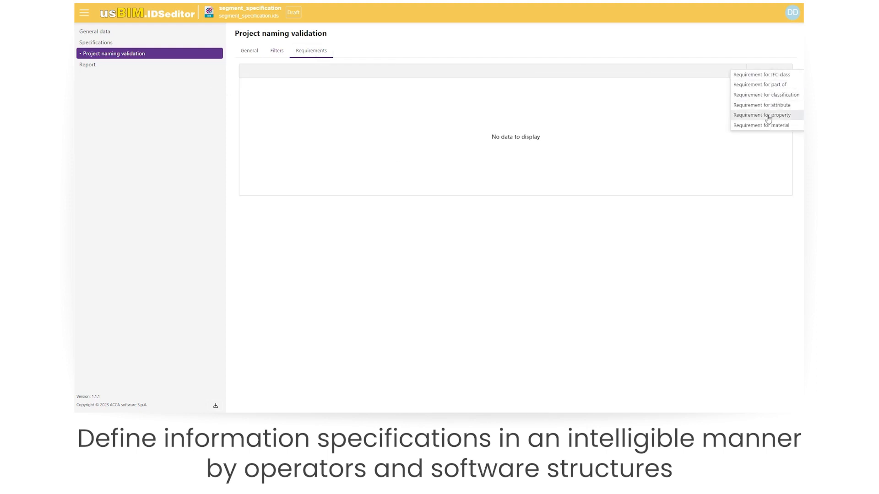
left_click(762, 104)
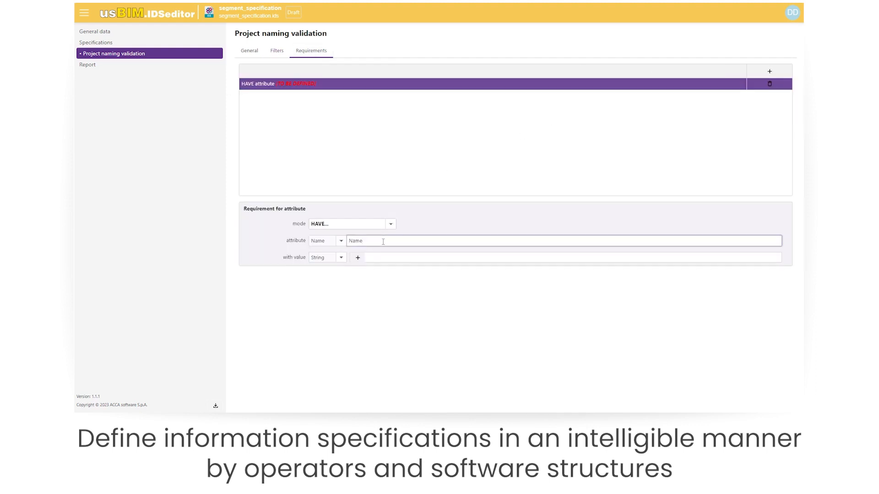
left_click(357, 257)
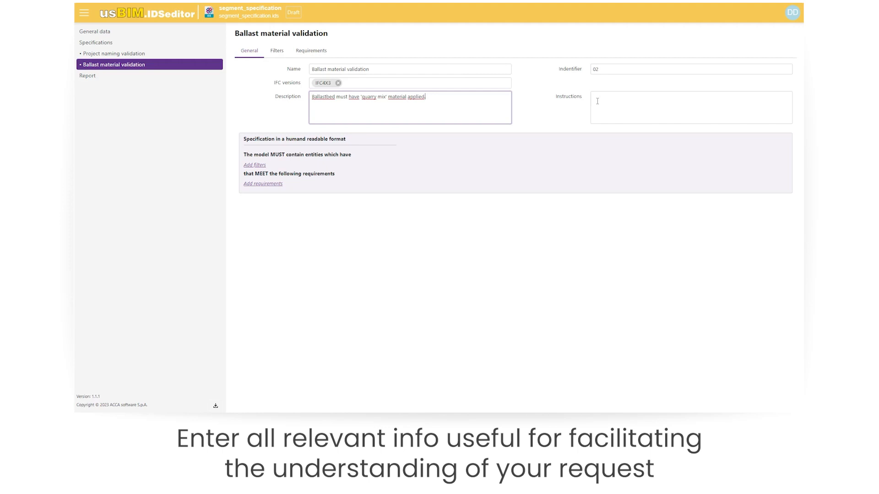
Set Ballast material validation to MAY contain IFCCOURSE entities of type BALLASTBED.
left_click(277, 51)
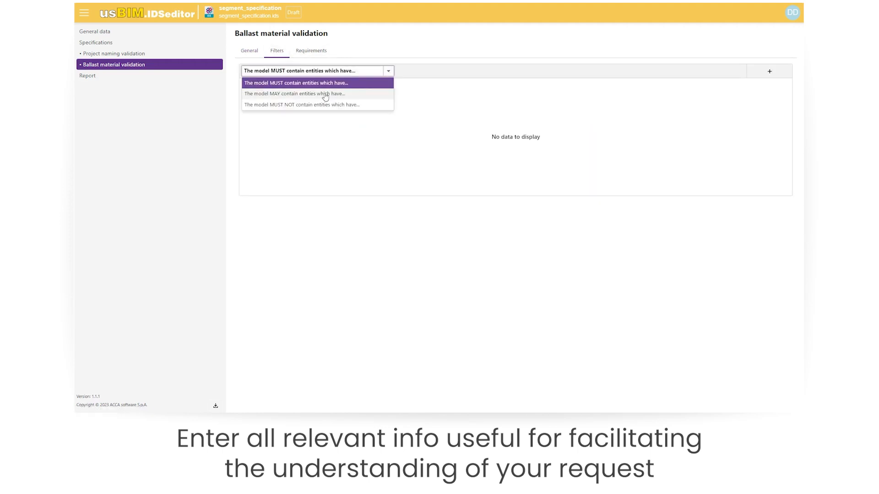
left_click(294, 93)
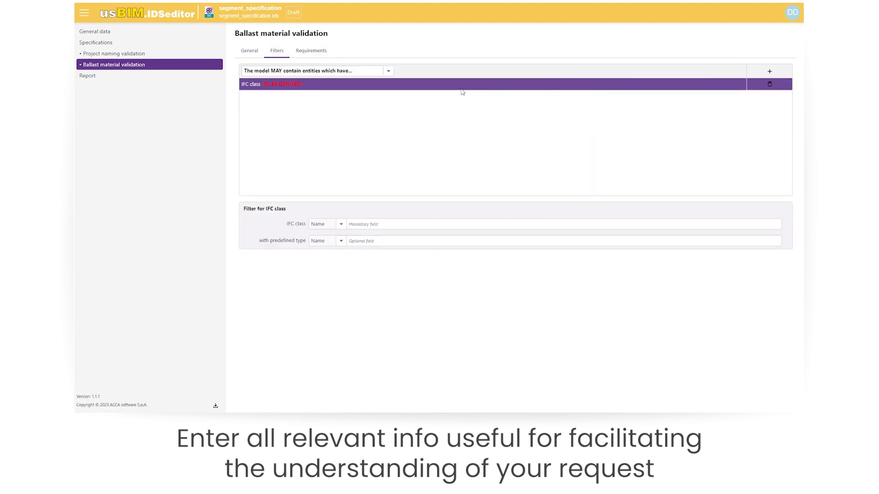
type("ifccou")
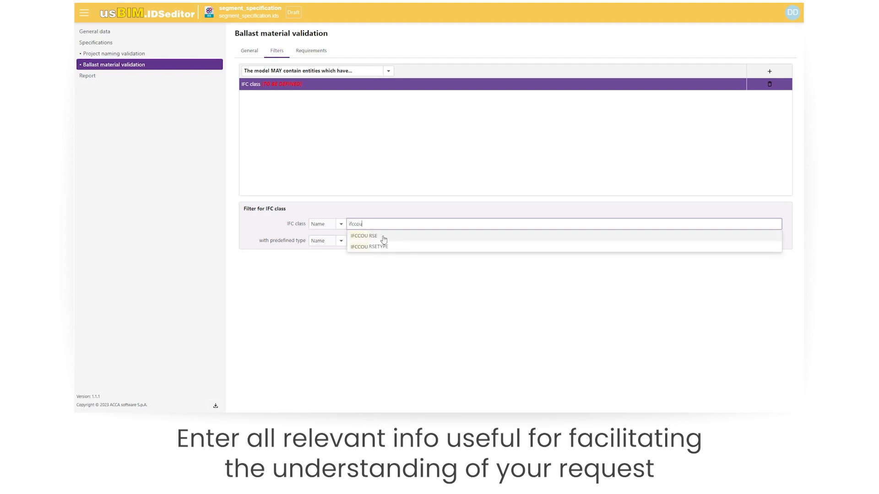
left_click(366, 240)
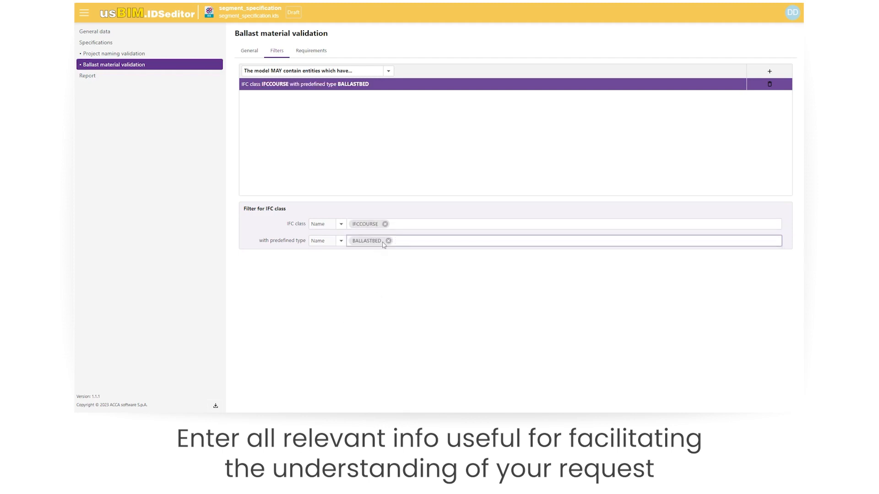
Add a material requirement to the Ballast material validation specification.
left_click(310, 51)
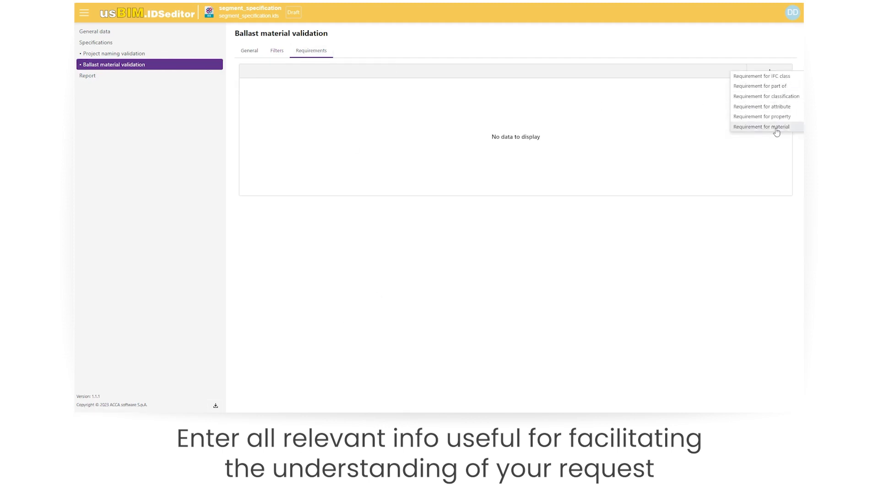
left_click(760, 126)
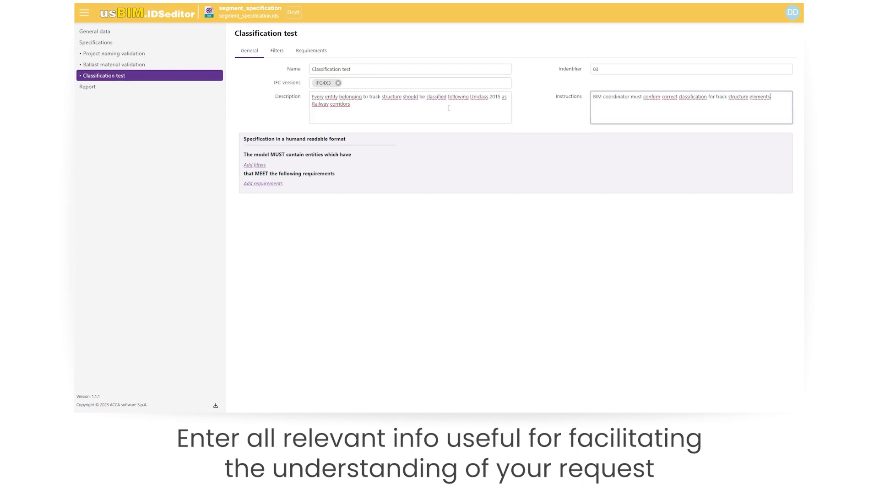
Filter Classification test on IFCRAIL, IFCCOURSE and IFCTRACKELEMENT with predefined types.
left_click(277, 51)
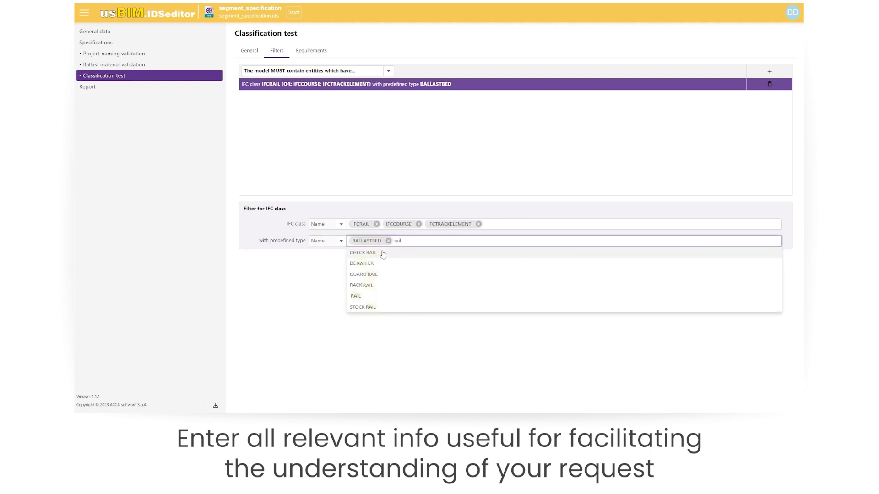
left_click(312, 50)
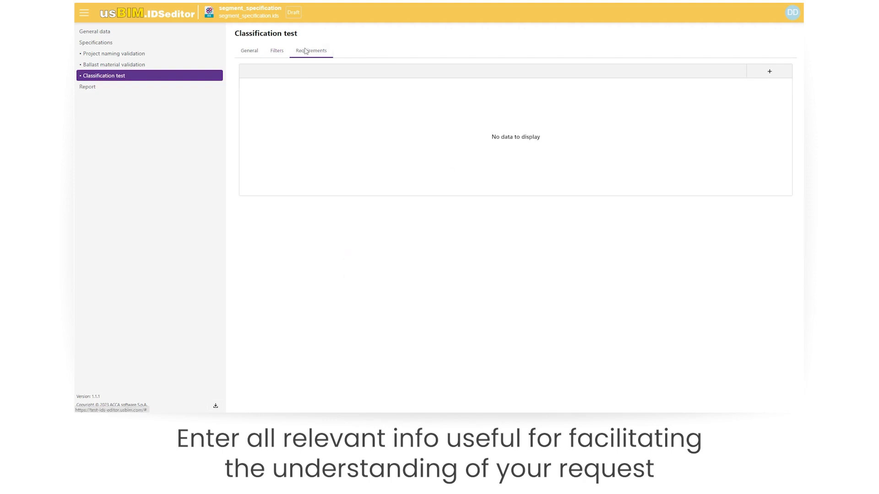
left_click(769, 71)
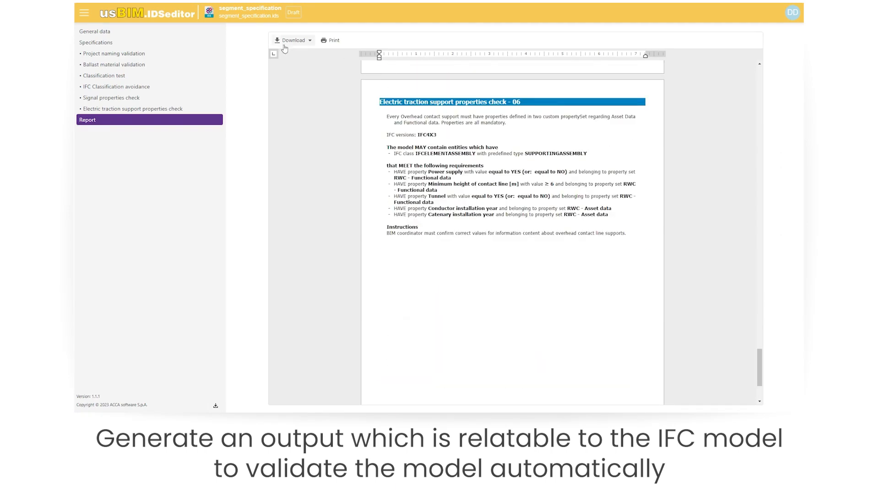
Generate the full specifications report and dismiss the print preview.
left_click(330, 40)
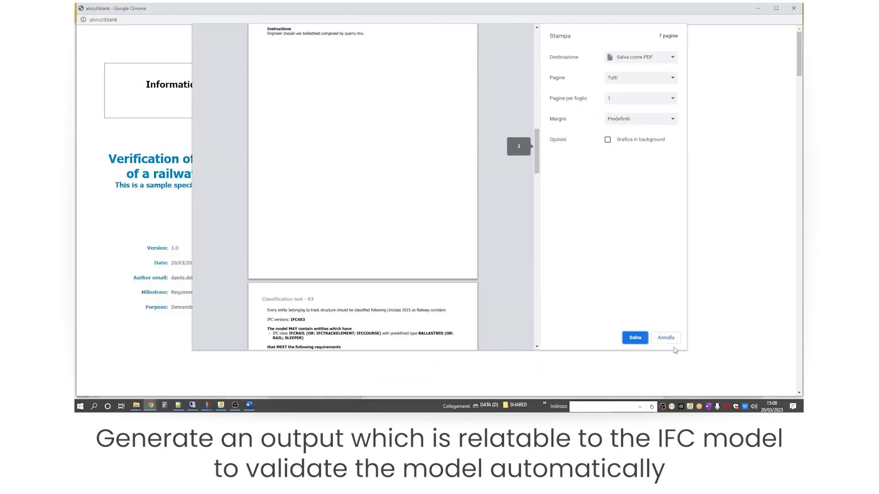
left_click(665, 338)
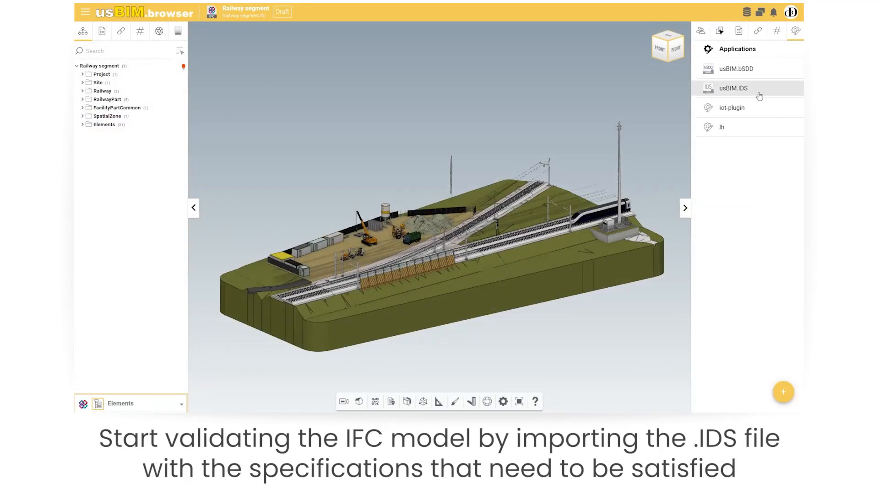
Run usBIM.IDS validation of the railway model against the uploaded IDS file.
left_click(733, 87)
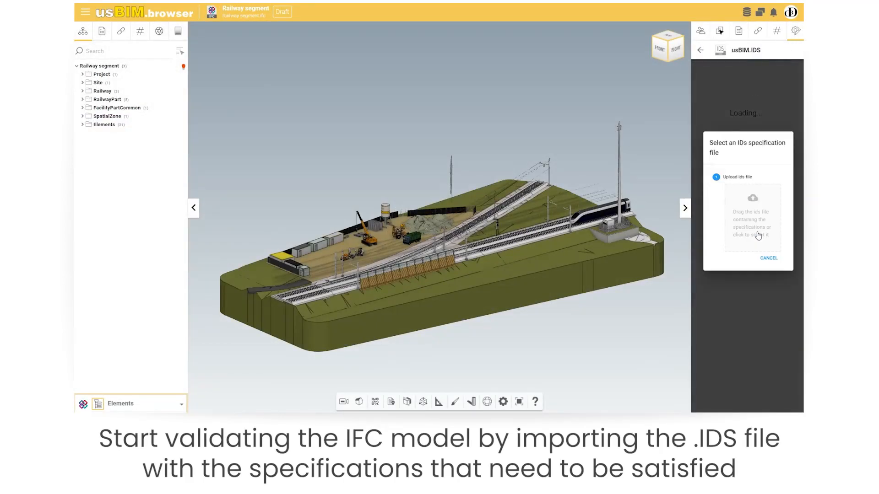
left_click(753, 222)
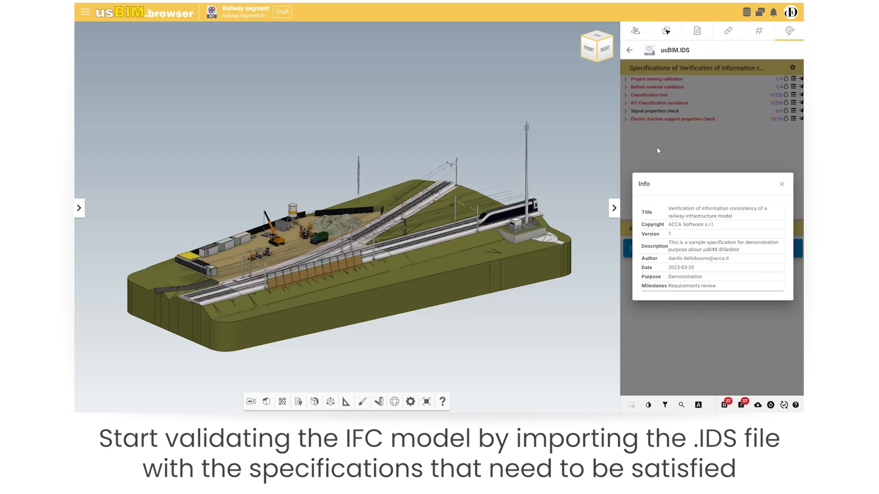
left_click(781, 184)
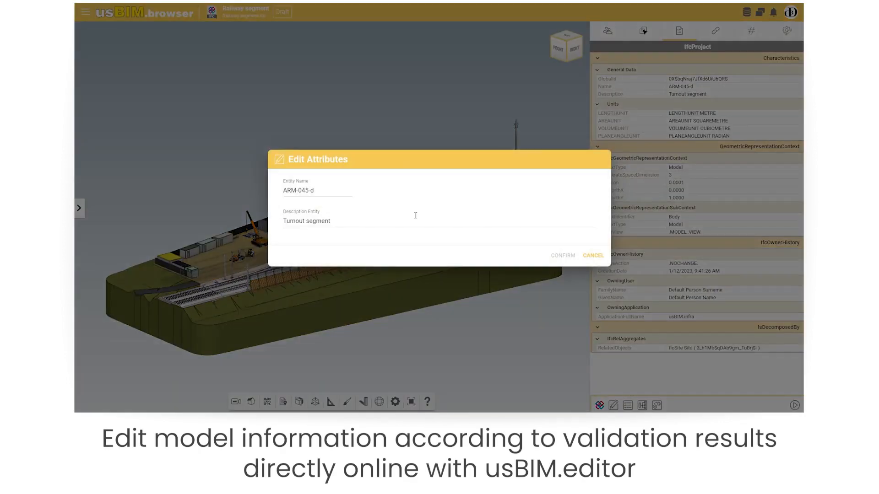
Change the IfcProject name to ARM-045-dev ready for re-validation.
type("ev")
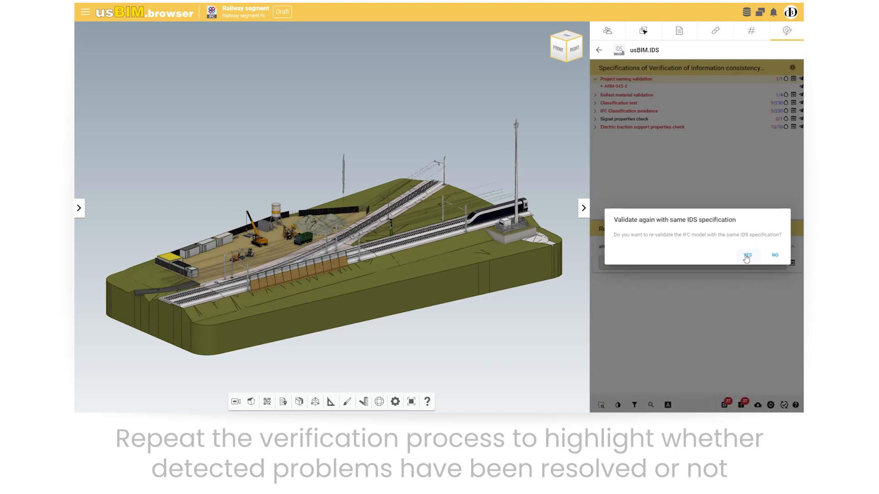
Re-validate with the same IDS and show the Ballast material validation requirements.
left_click(747, 255)
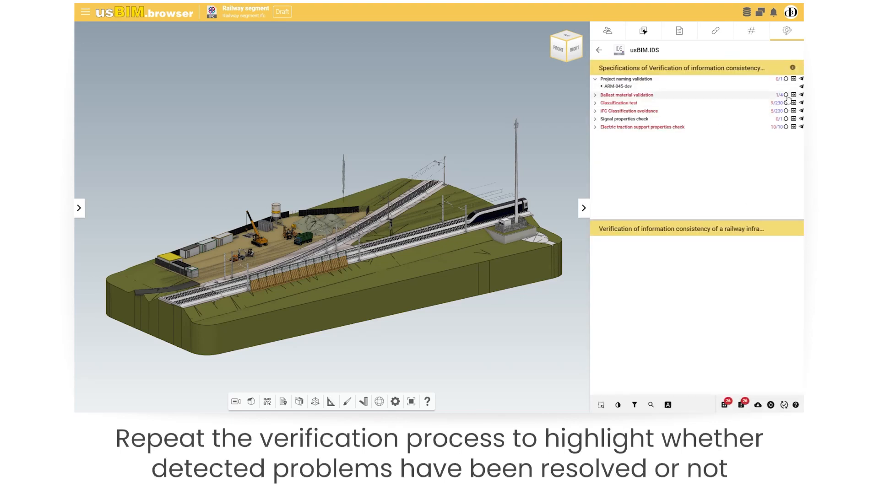
left_click(626, 94)
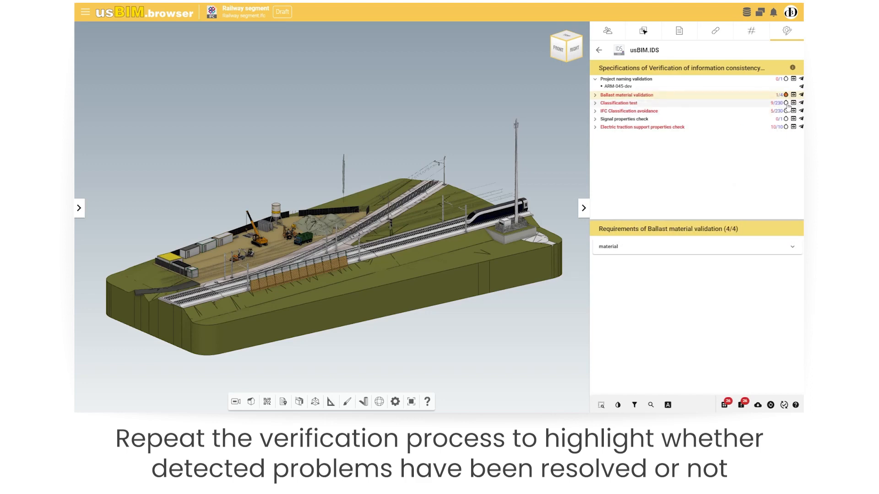
left_click(792, 103)
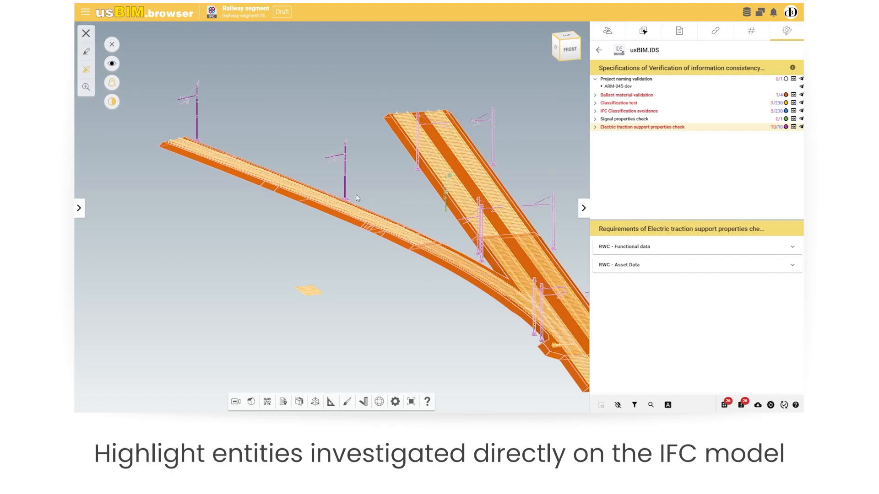
Show the checked Electric traction support elements highlighted within the ghosted model.
left_click(112, 63)
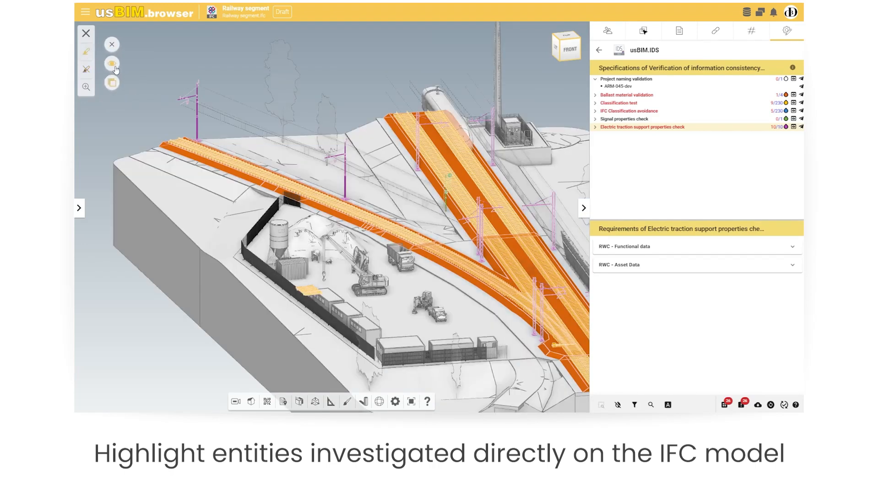
left_click(112, 63)
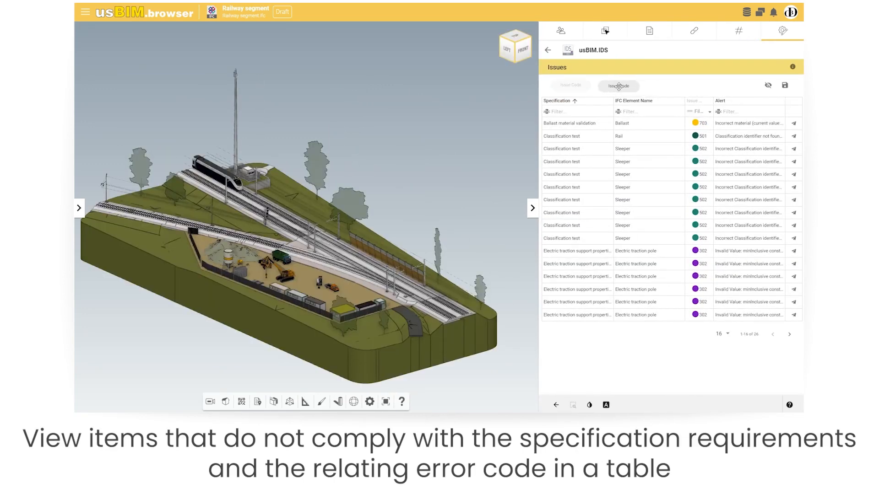
Group the issues table by issue code and review the issue code legend.
left_click(616, 86)
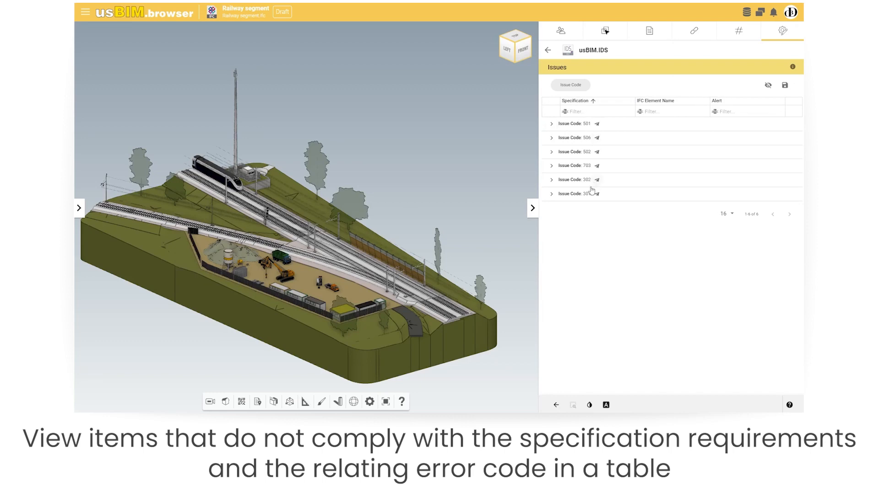
left_click(809, 67)
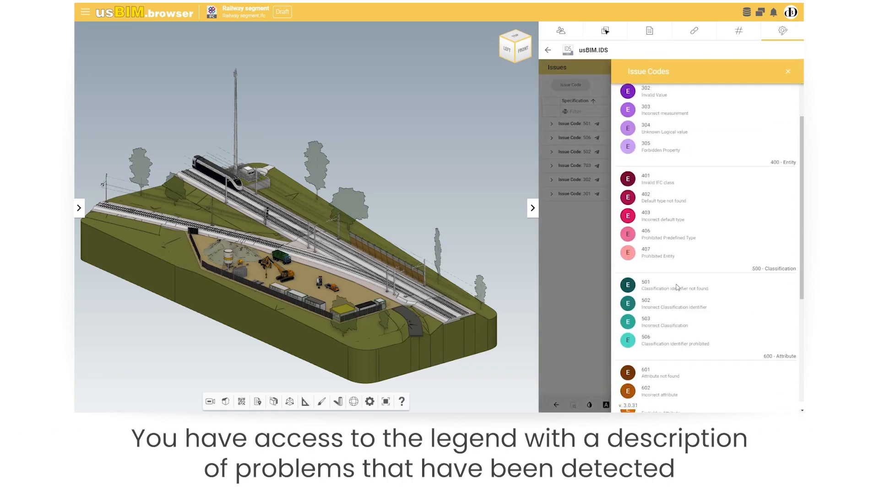
scroll("down", 3)
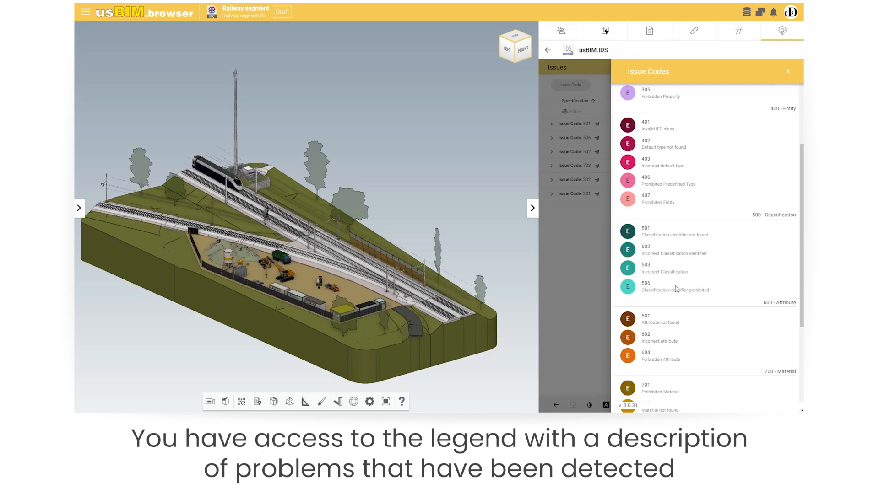
scroll("down", 3)
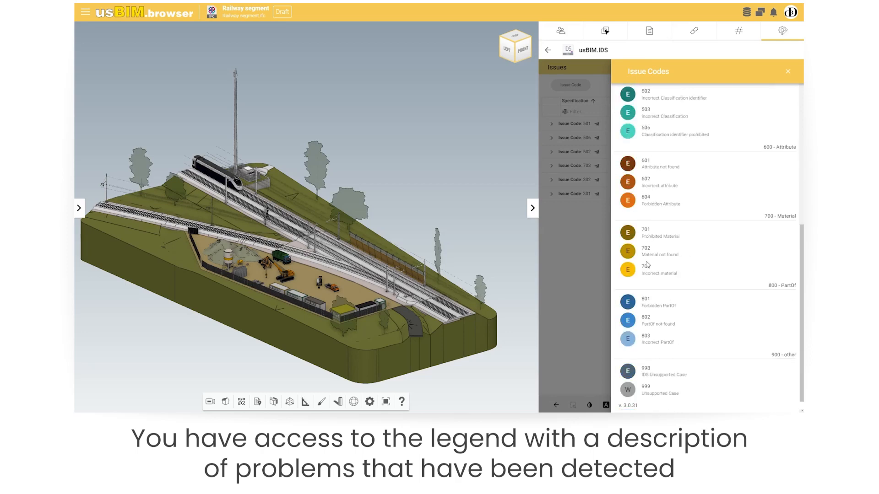
left_click(787, 72)
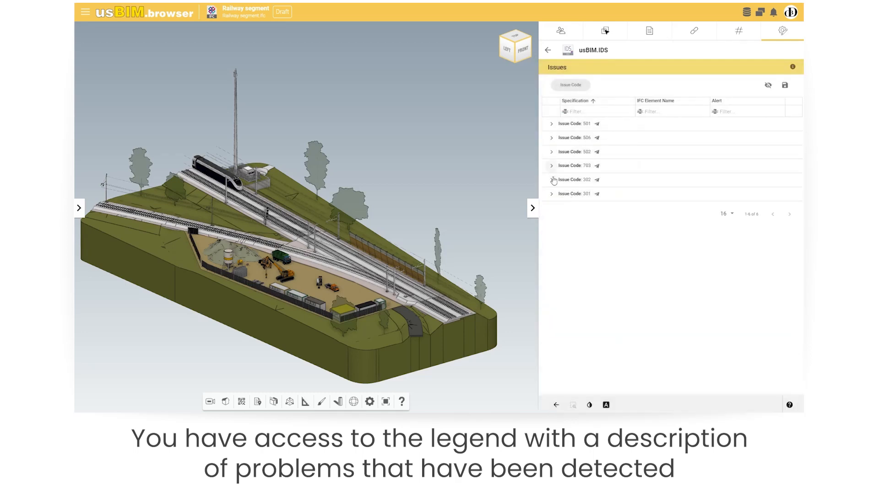
Show error tags on elements and bring up BCF/XLSX export for the per-element issue list.
left_click(551, 180)
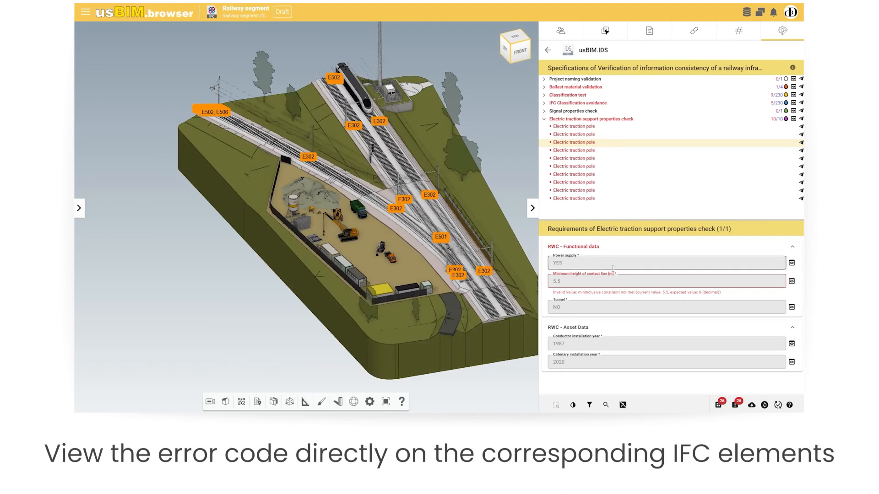
left_click(777, 405)
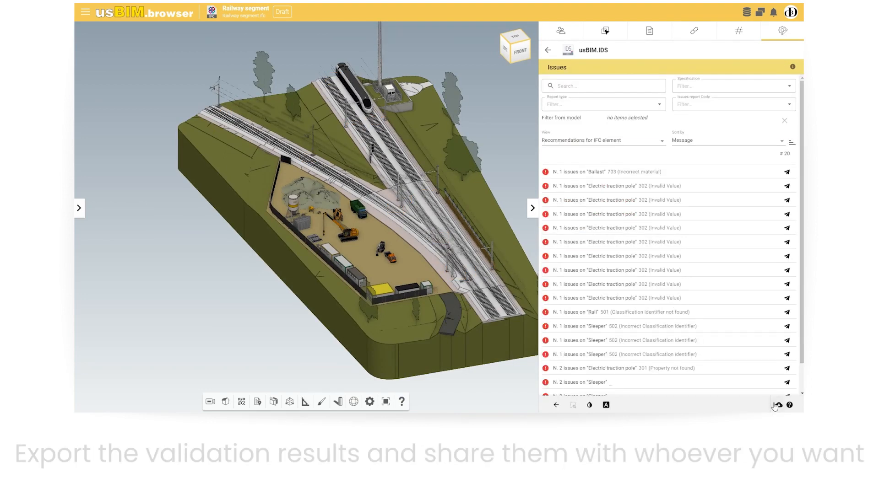
left_click(775, 404)
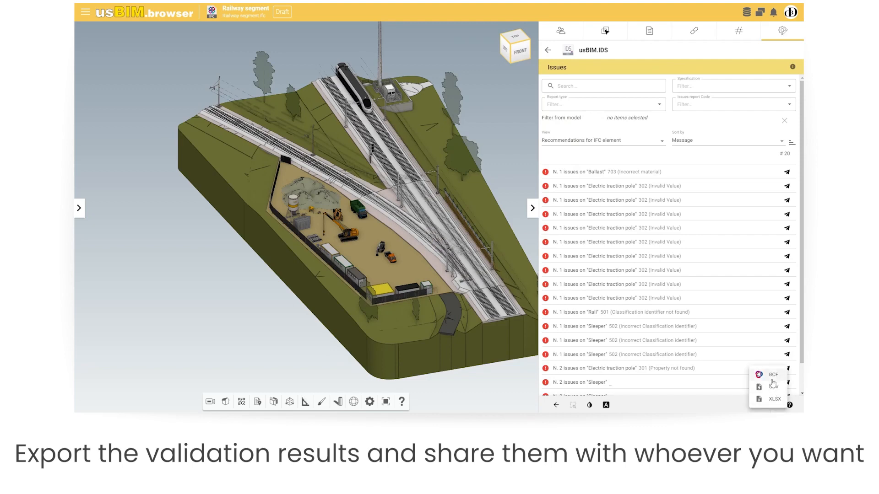